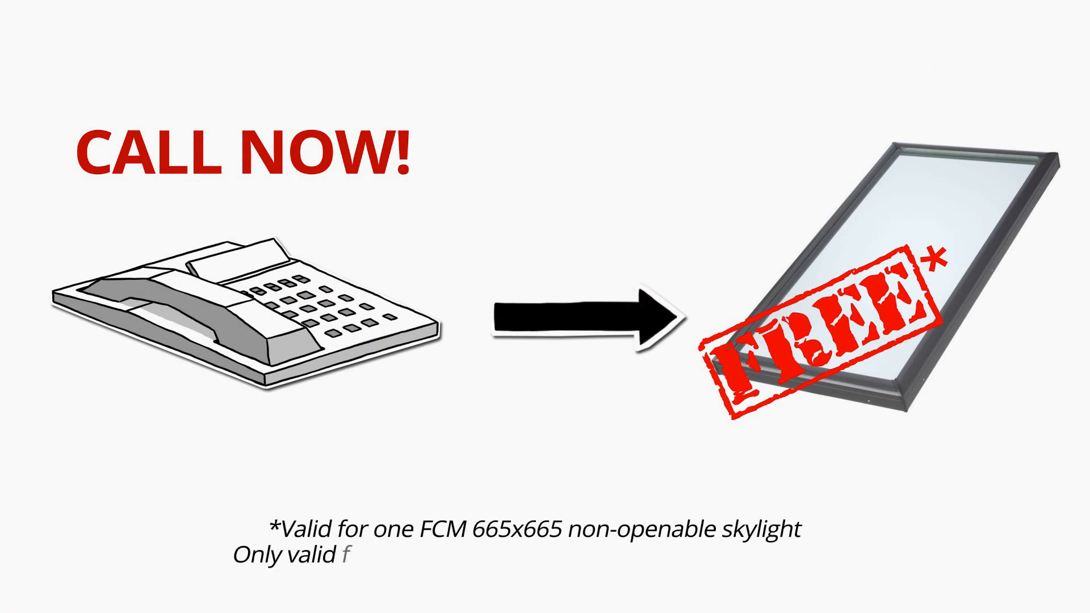
pyautogui.write('or re-roofs and new roofs valued')
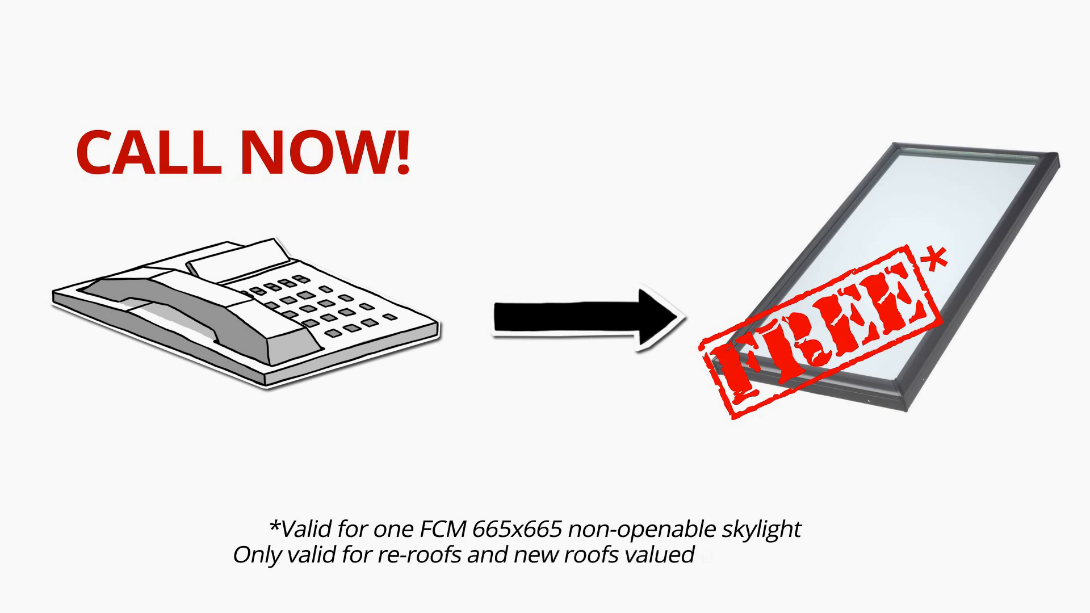